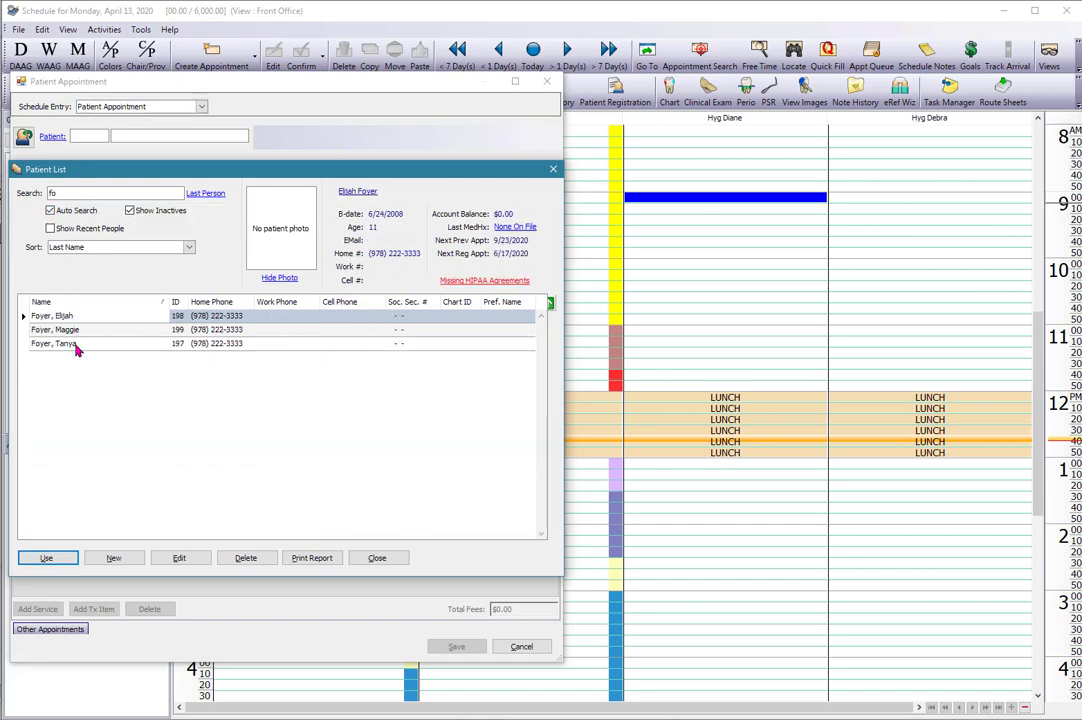
click(46, 558)
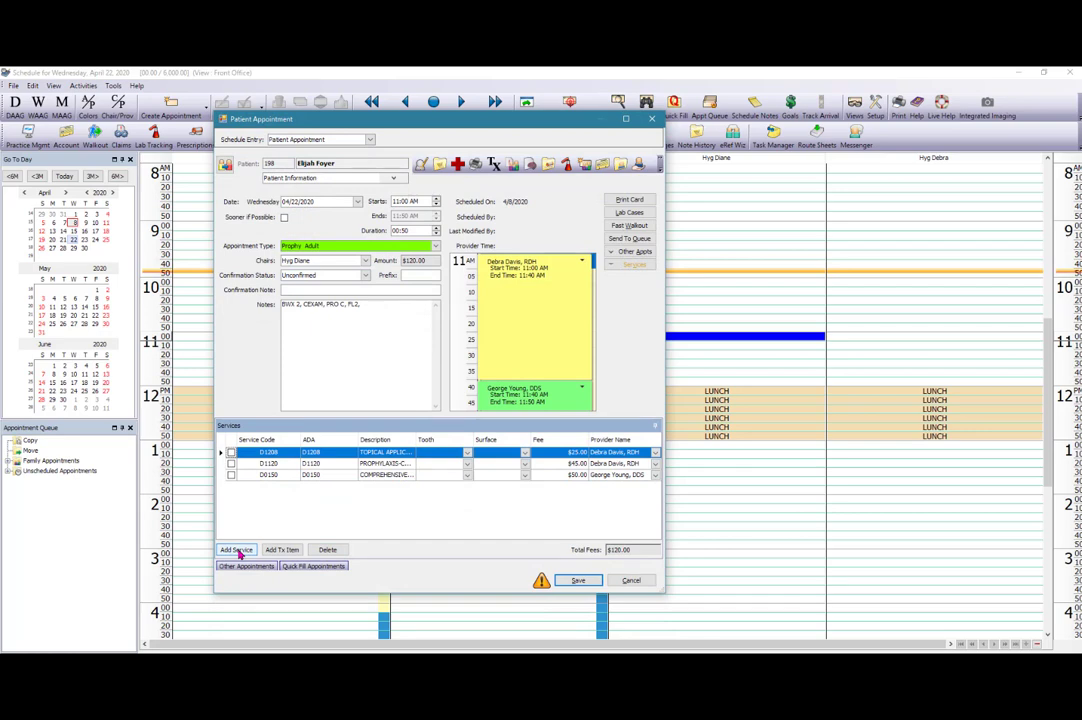